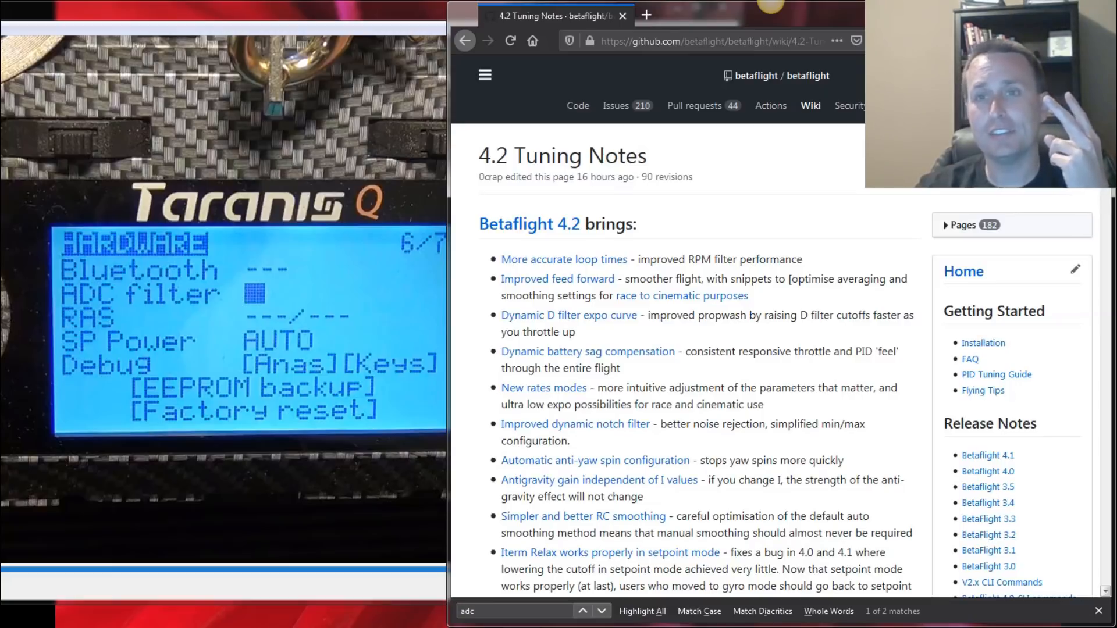
Scroll the 4.2 Tuning Notes page to the 'adc' match about leaving ADC unticked in OpenTx.
scroll(down, 3)
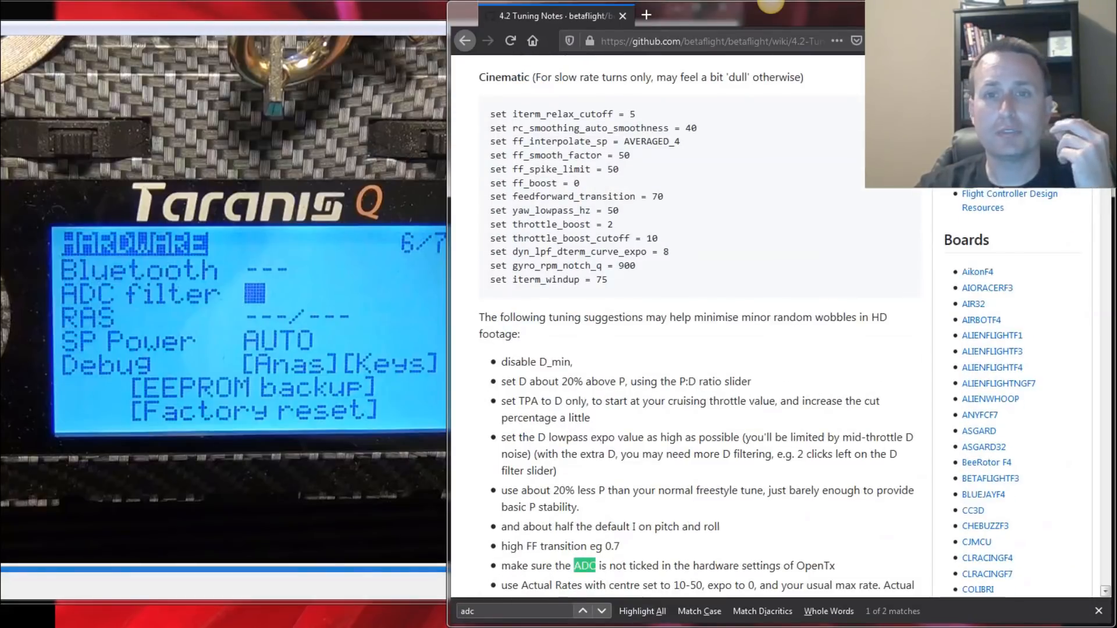
scroll(down, 3)
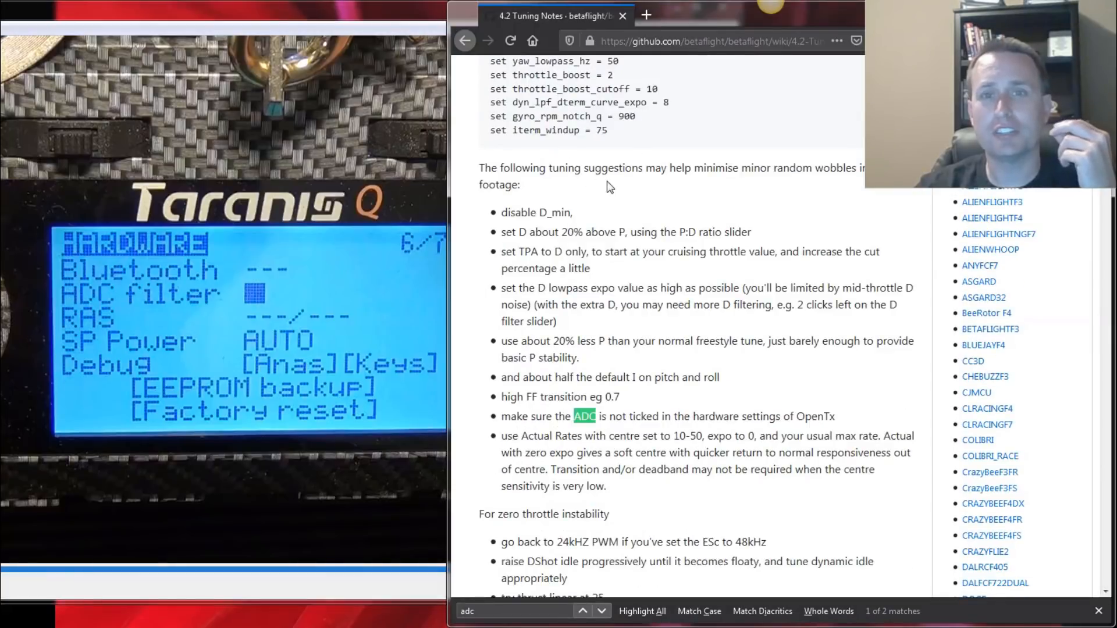
mouse_move(857, 185)
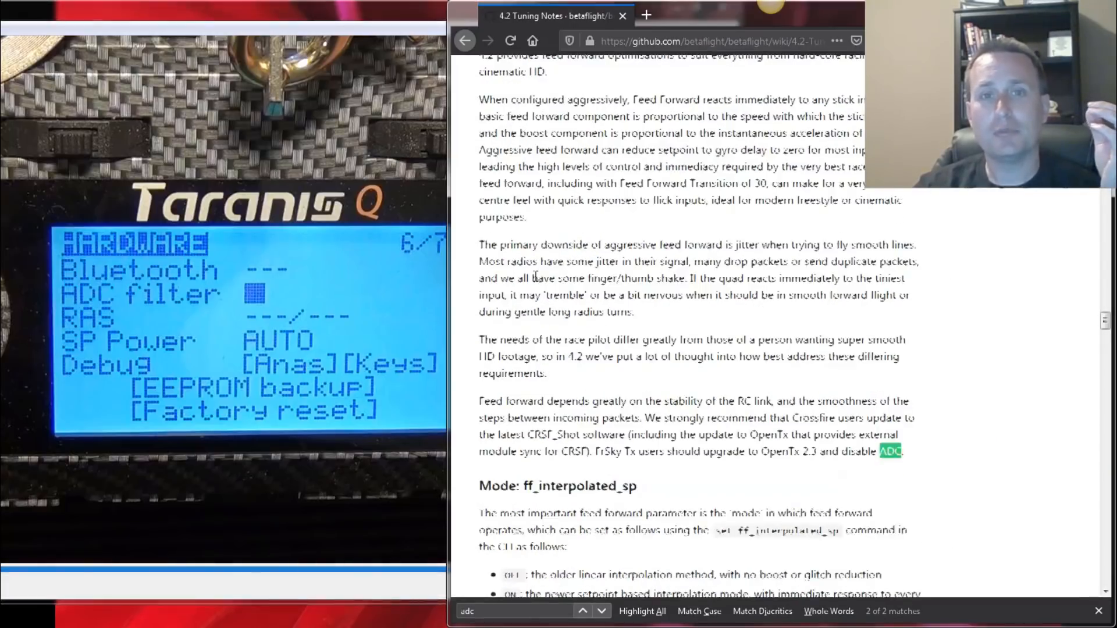
Scroll to the second ADC match advising FrSky users to upgrade to OpenTx 2.3 and disable ADC.
scroll(down, 3)
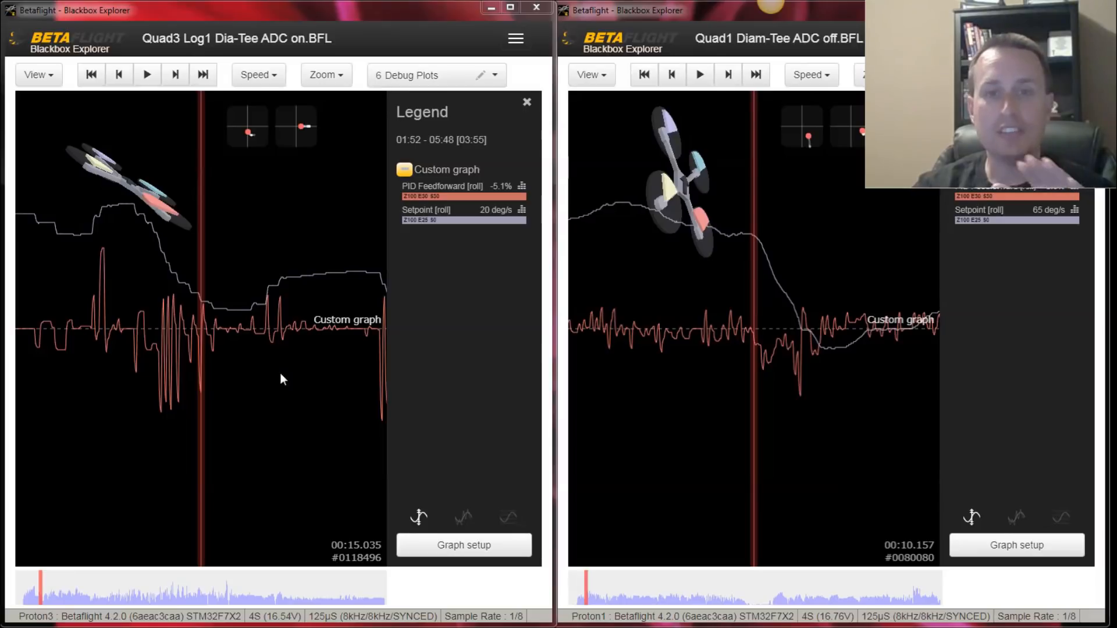
mouse_move(169, 266)
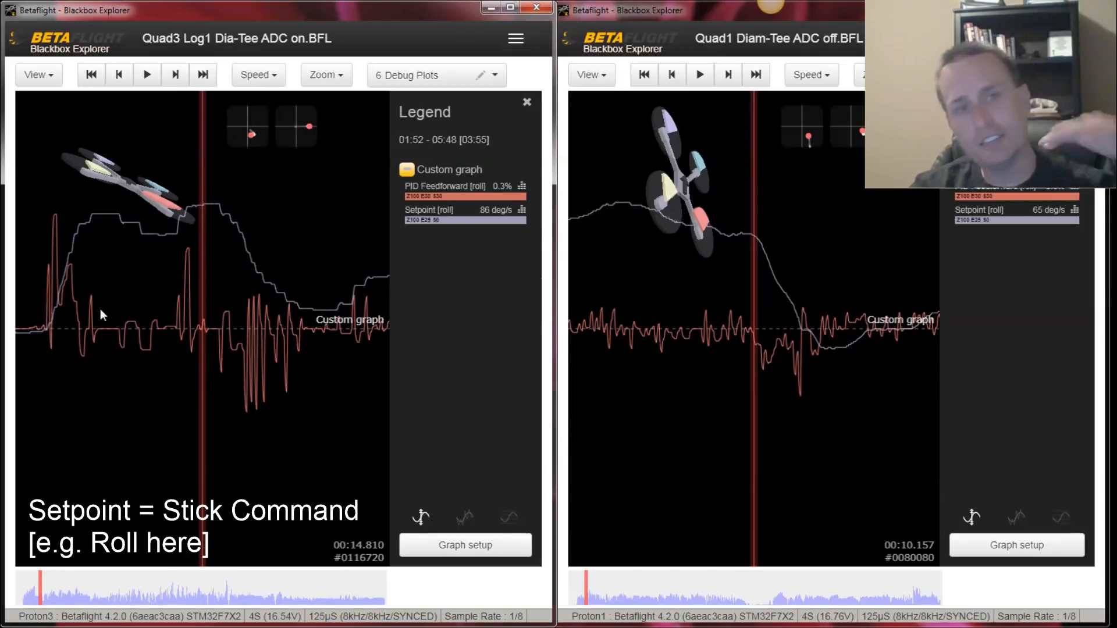
mouse_move(271, 285)
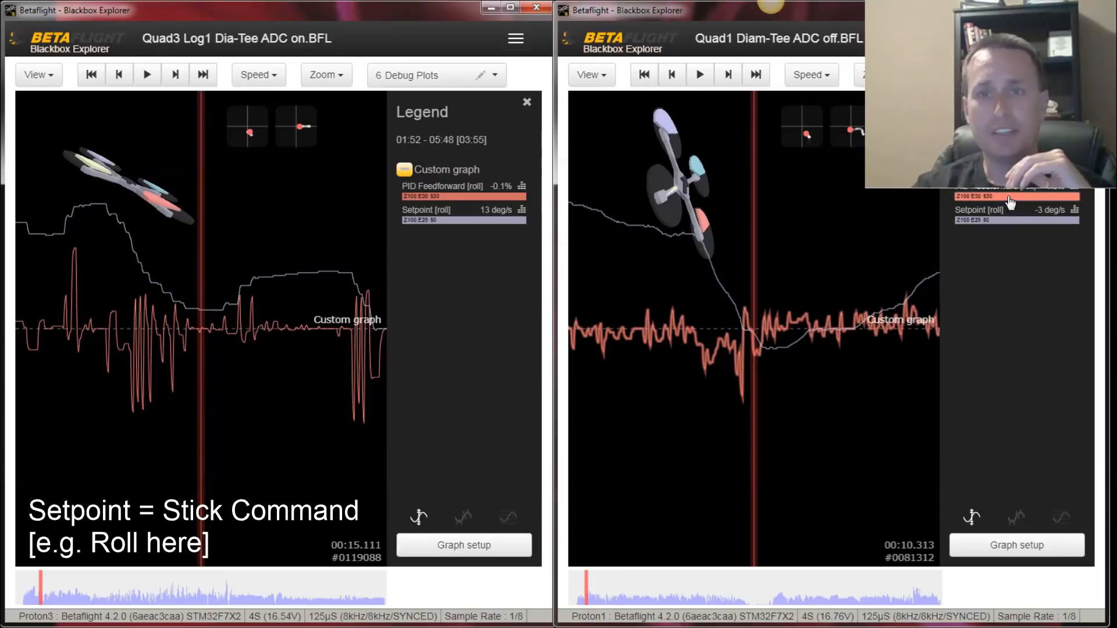
mouse_move(855, 335)
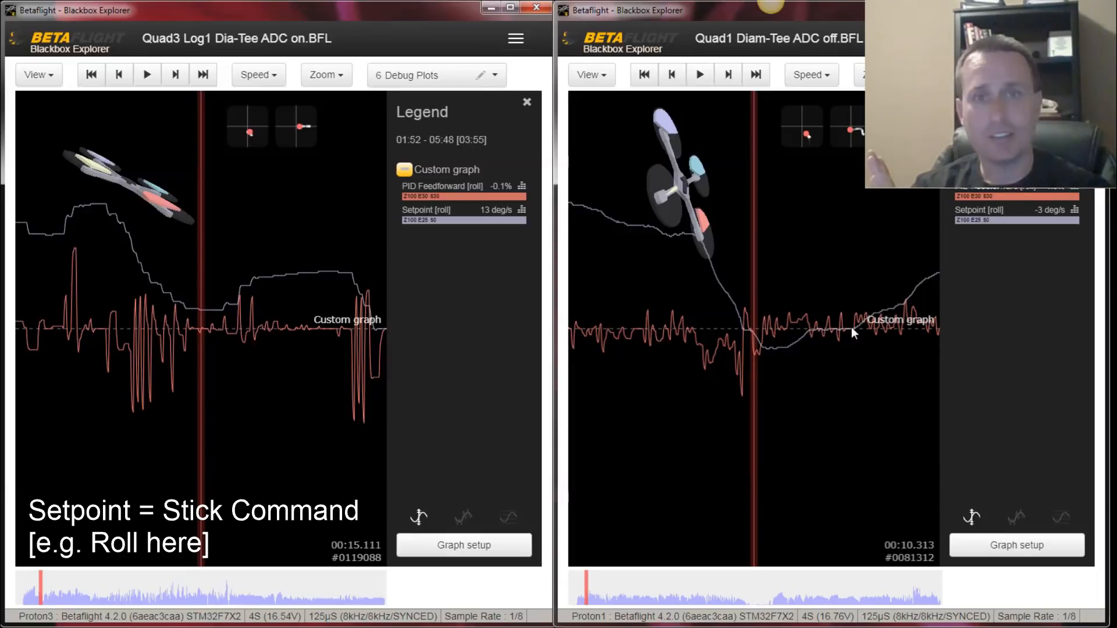
mouse_move(823, 344)
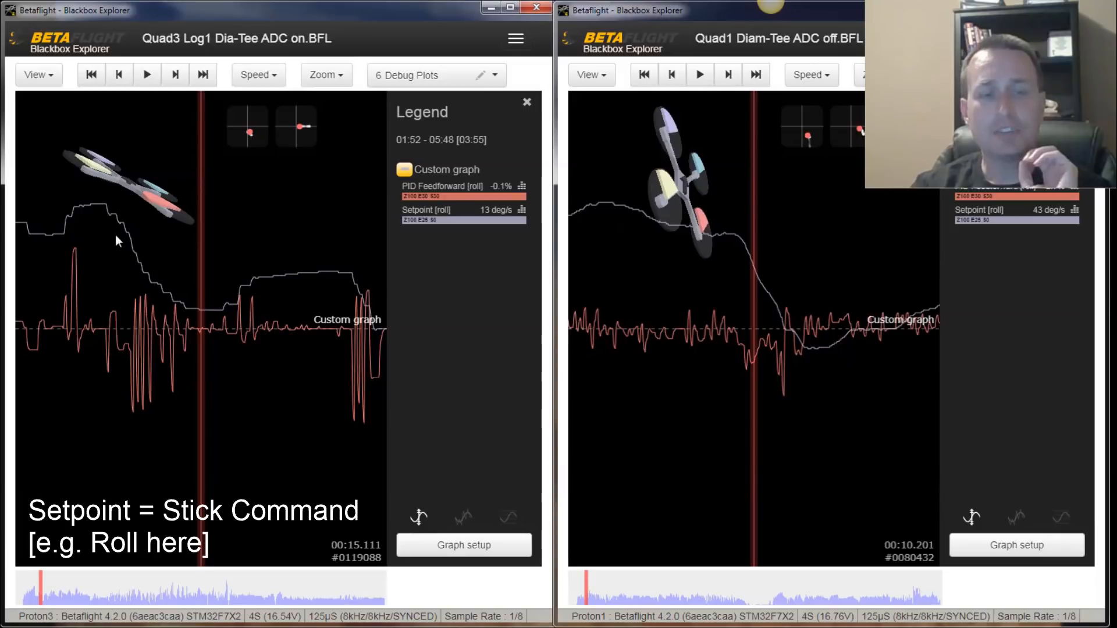
mouse_move(277, 281)
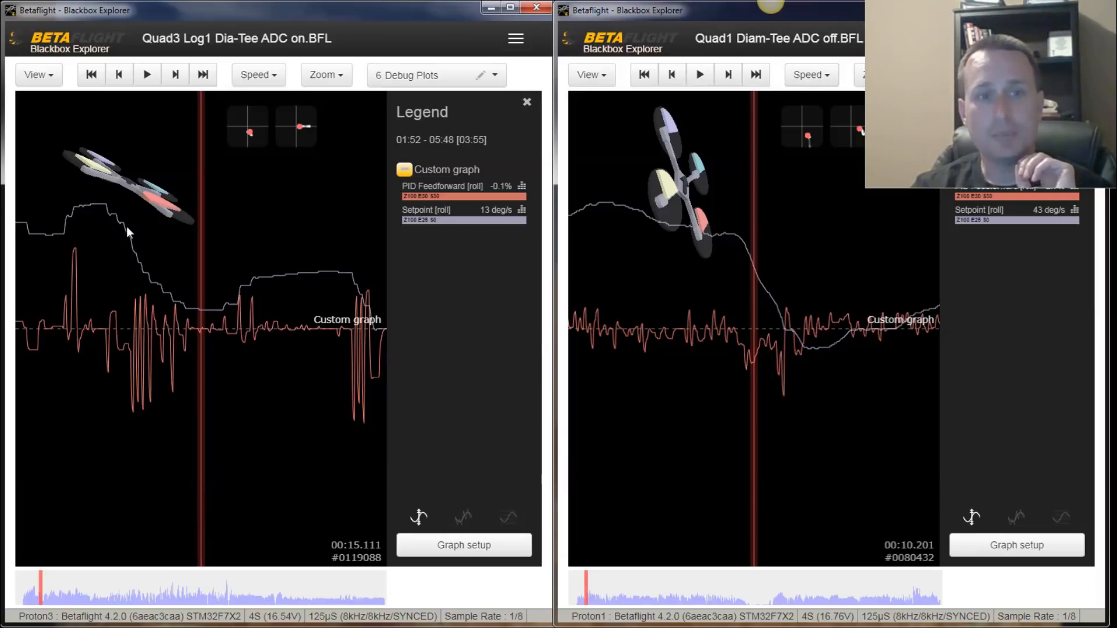
mouse_move(720, 321)
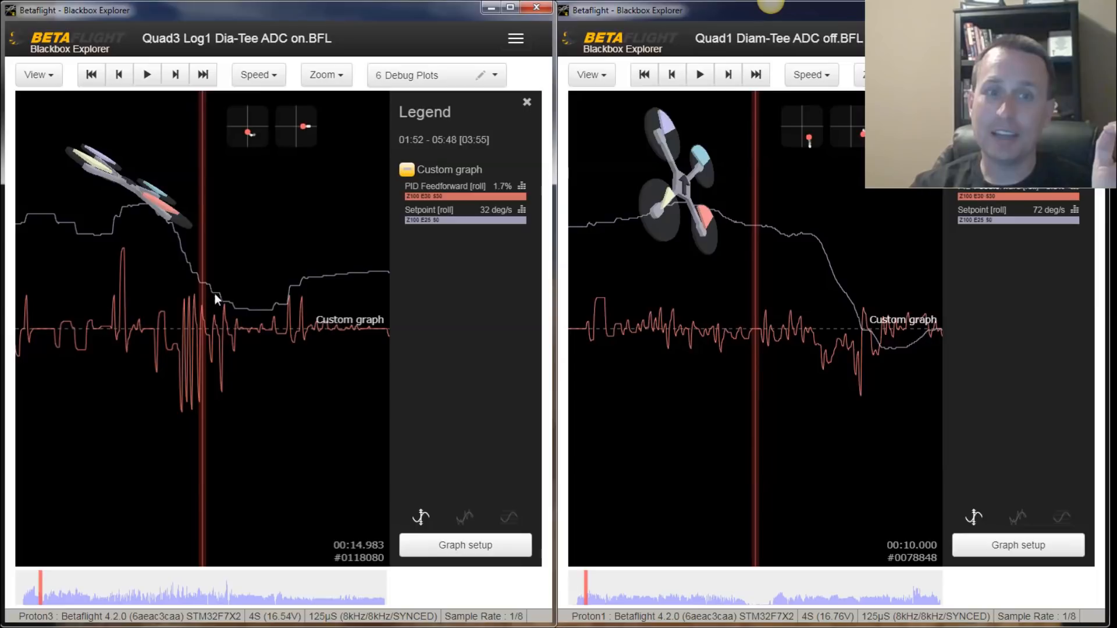
mouse_move(227, 313)
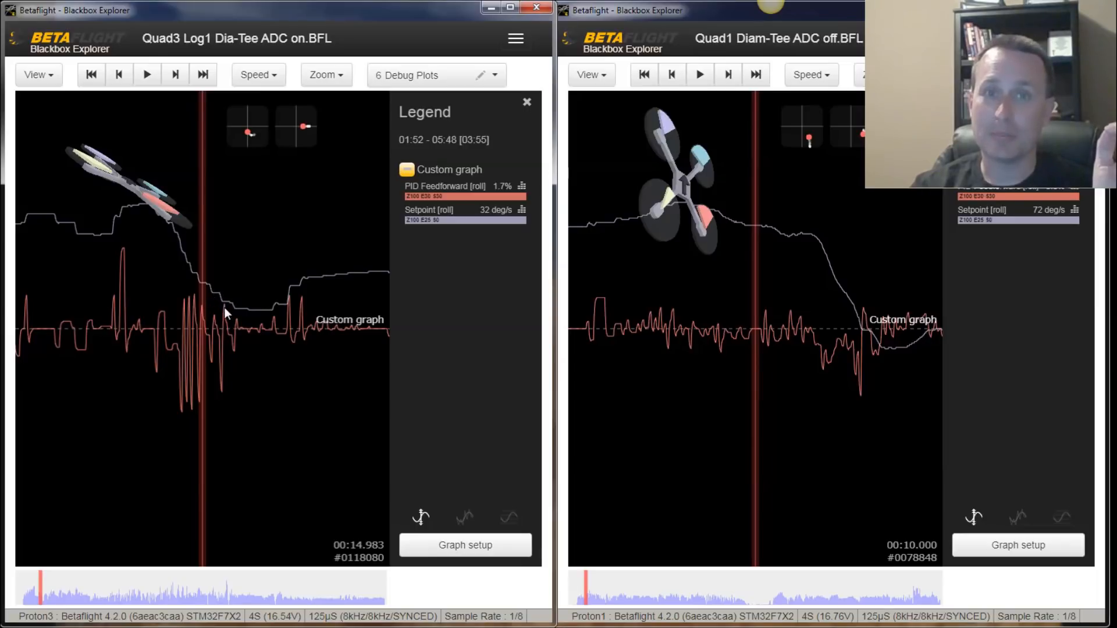
mouse_move(220, 289)
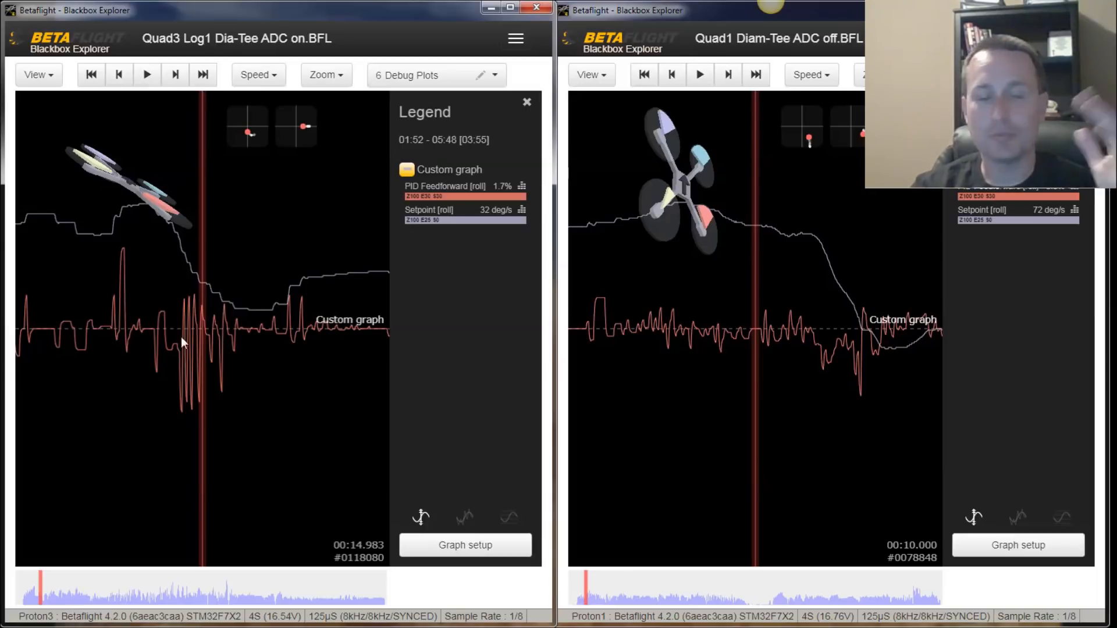
mouse_move(793, 437)
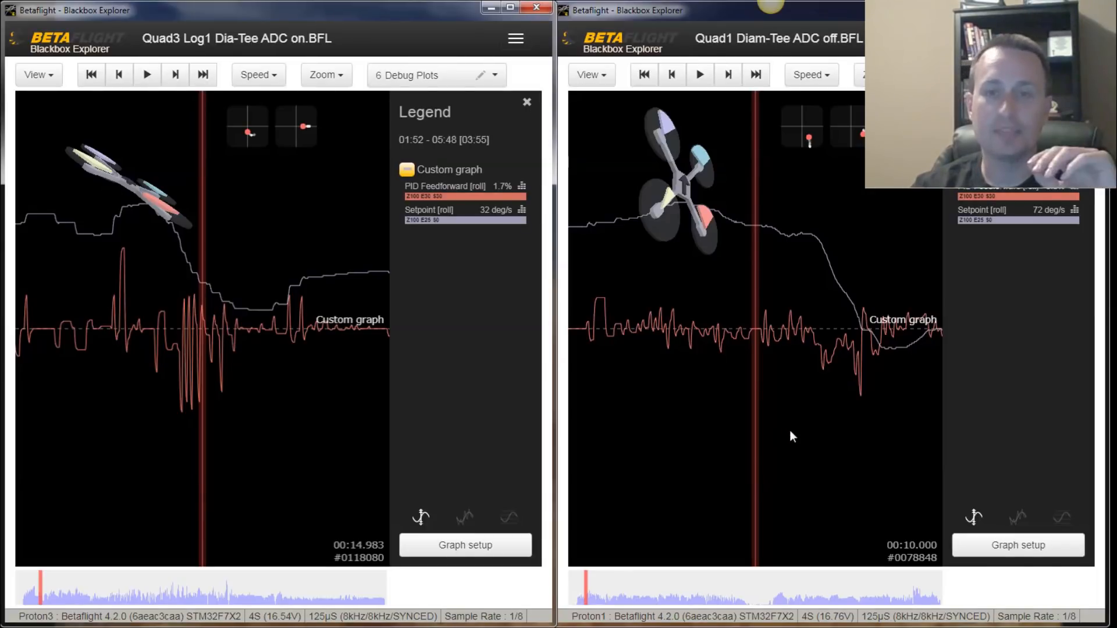
mouse_move(869, 348)
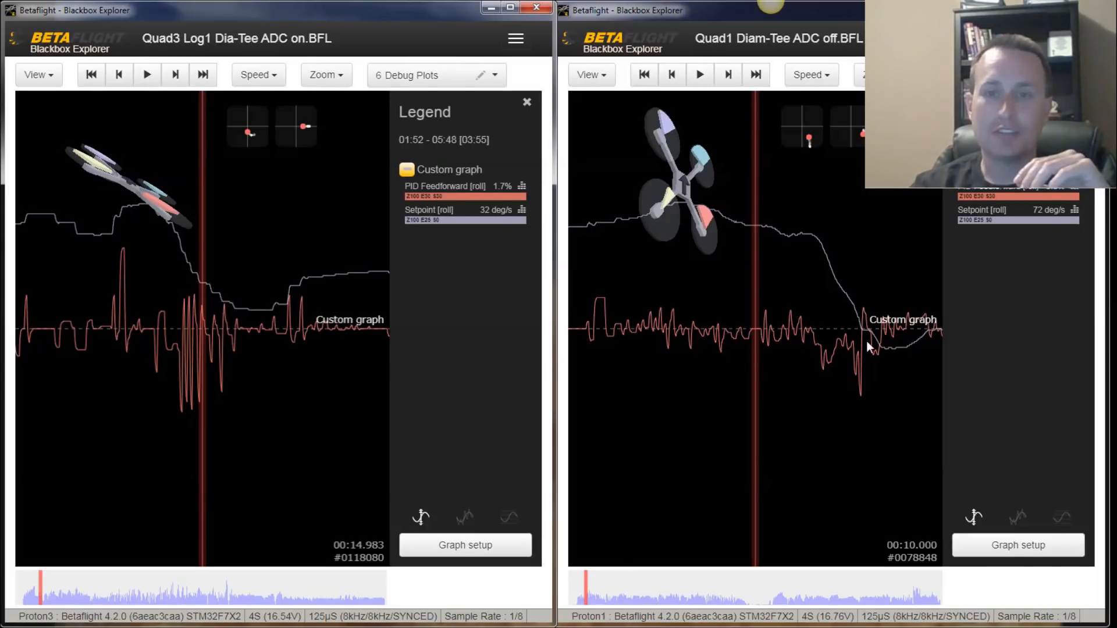
mouse_move(695, 340)
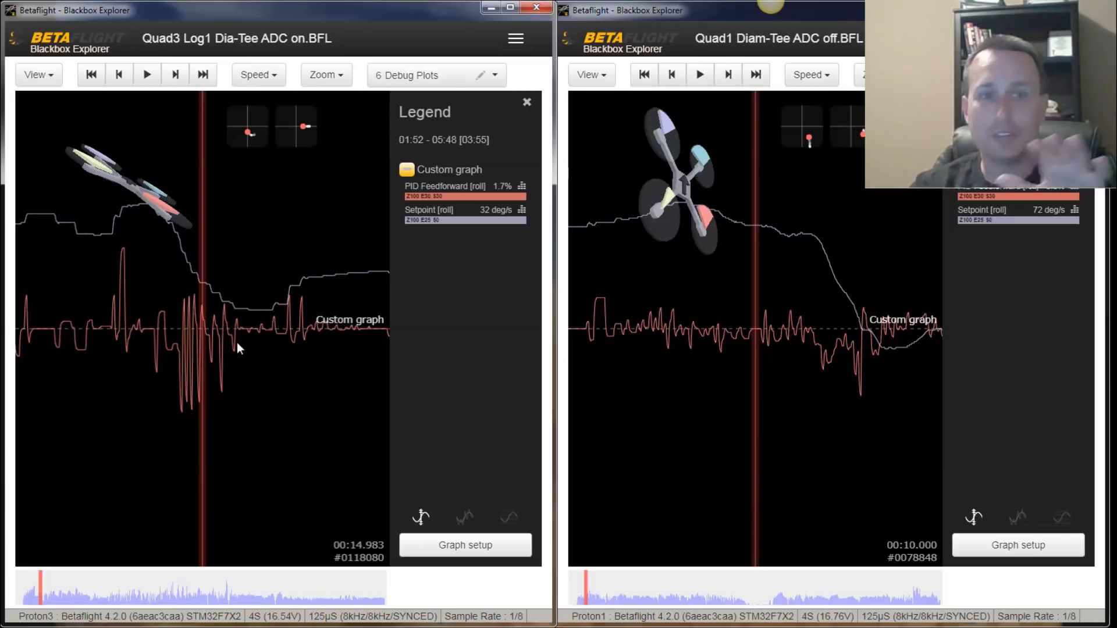
mouse_move(303, 60)
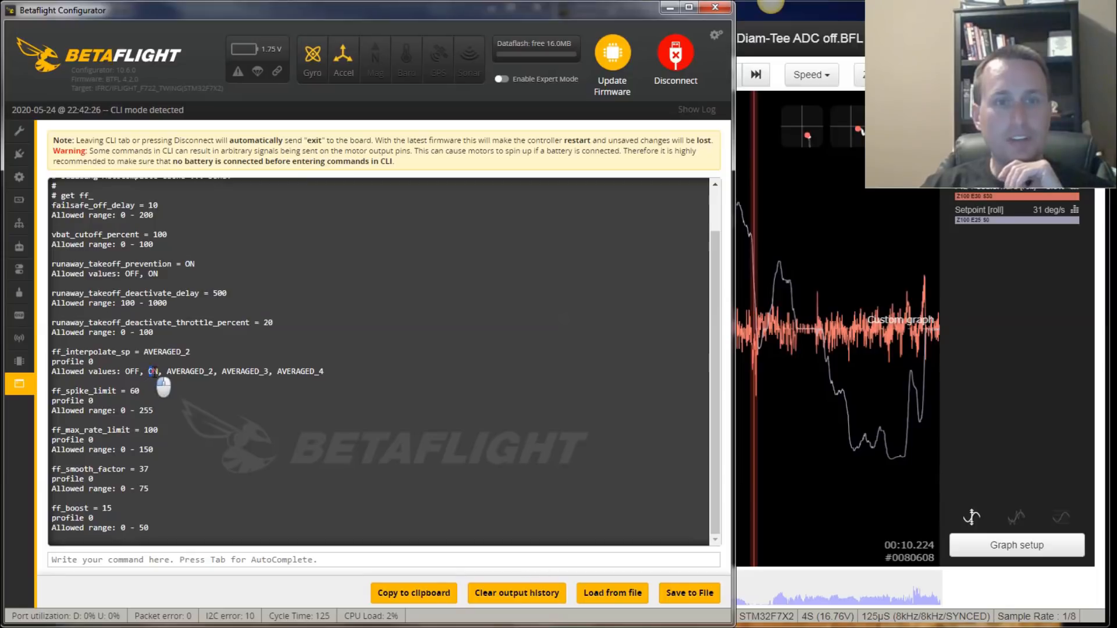
Highlight AVERAGED_4 among the allowed ff_interpolate_sp values in the CLI output.
double_click(151, 371)
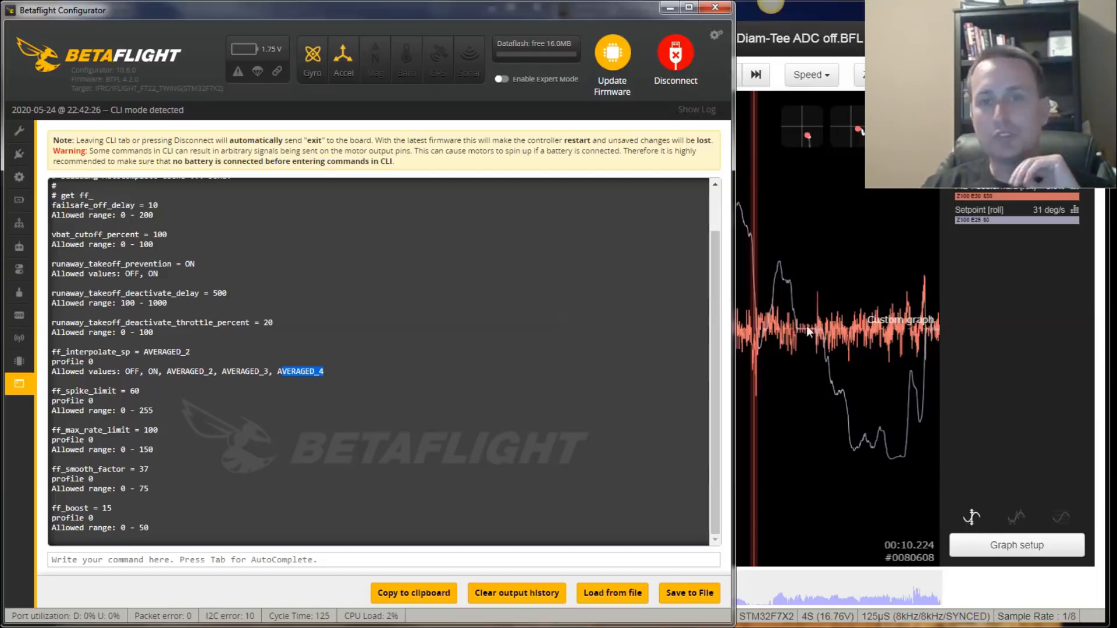
mouse_move(872, 337)
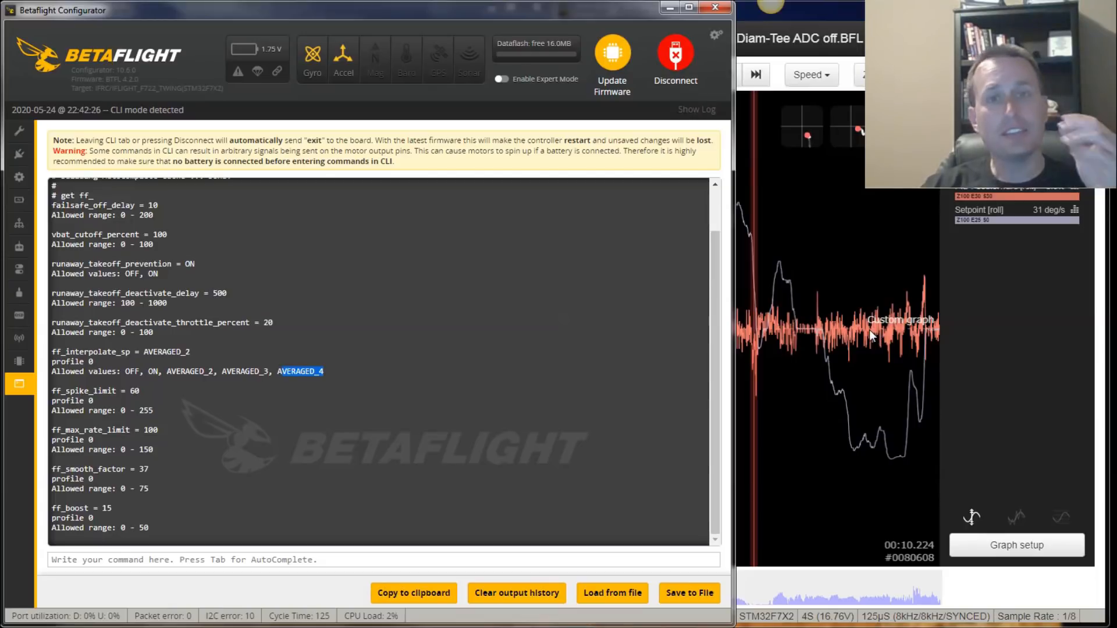